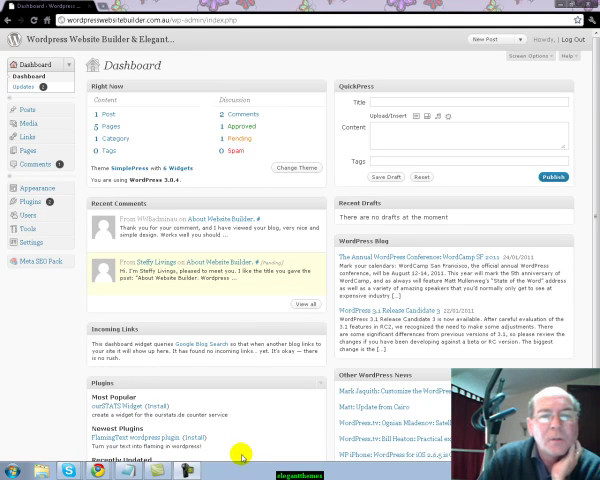
{"action": "mouse_move", "coordinate": [245, 193]}
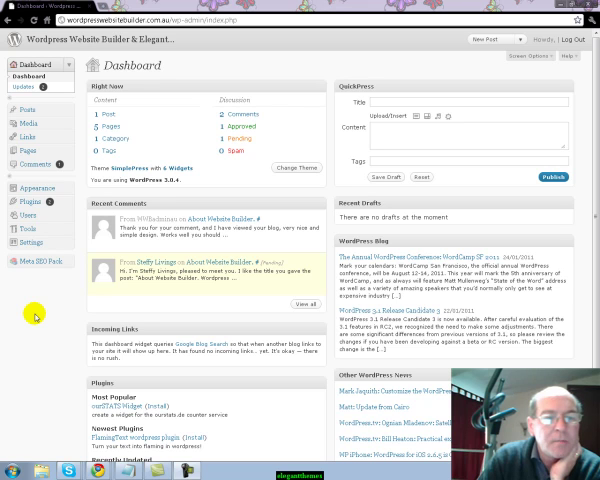
{"action": "mouse_move", "coordinate": [30, 229]}
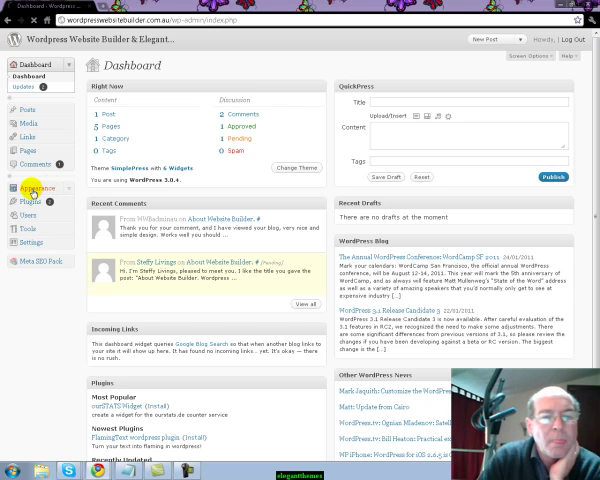
- Open SimplePress Theme Options from the Appearance menu
{"action": "left_click", "coordinate": [37, 186]}
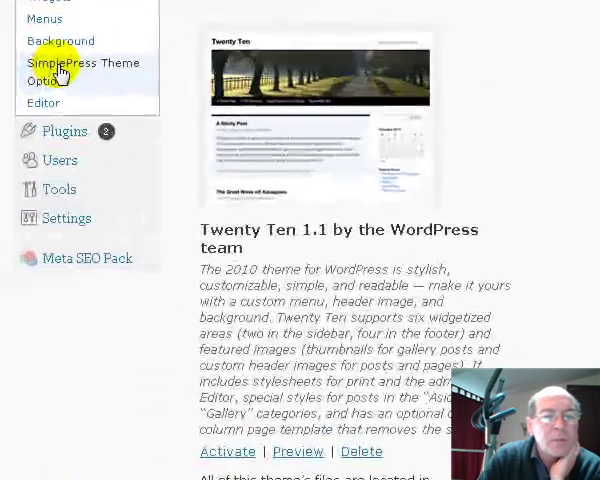
{"action": "left_click", "coordinate": [84, 70]}
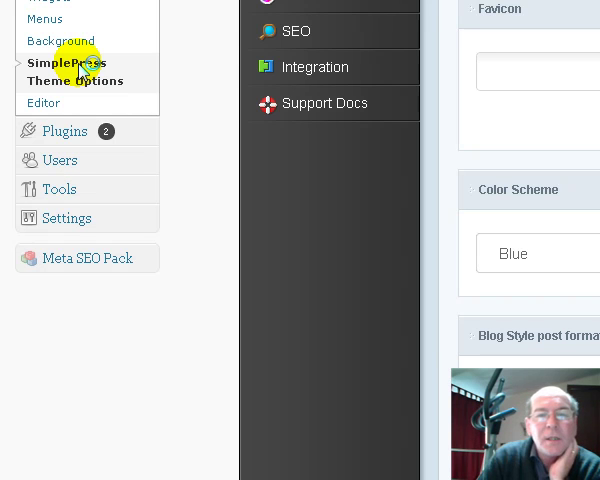
{"action": "mouse_move", "coordinate": [315, 290]}
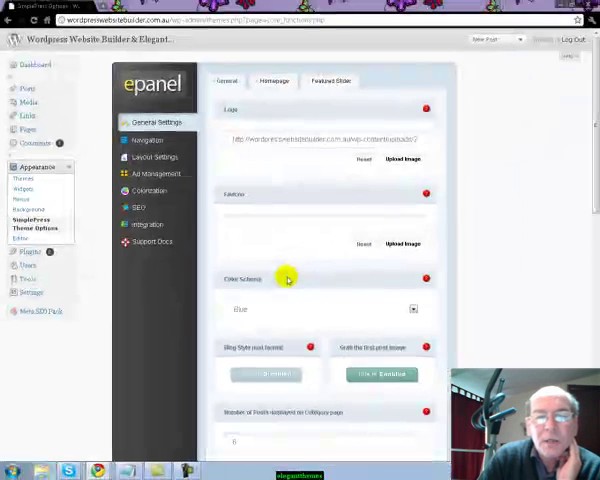
{"action": "scroll", "scroll_direction": "down", "scroll_amount": 3}
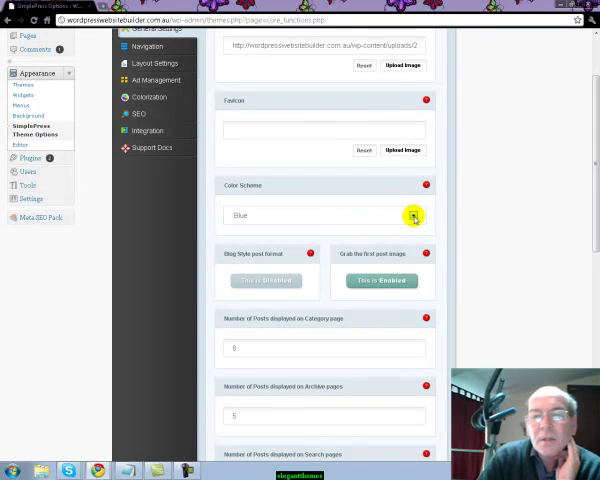
{"action": "left_click", "coordinate": [324, 215]}
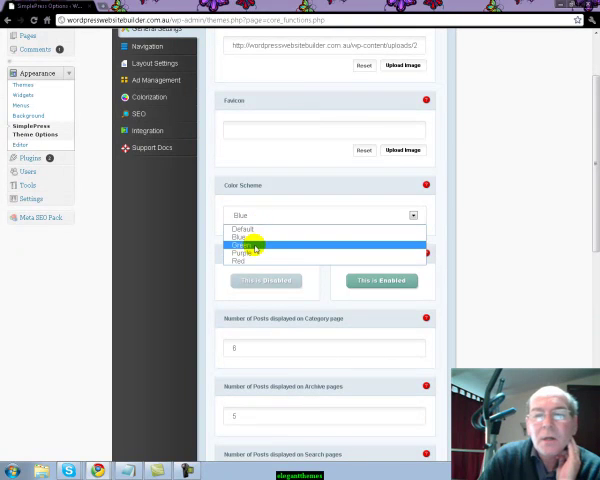
{"action": "left_click", "coordinate": [240, 238]}
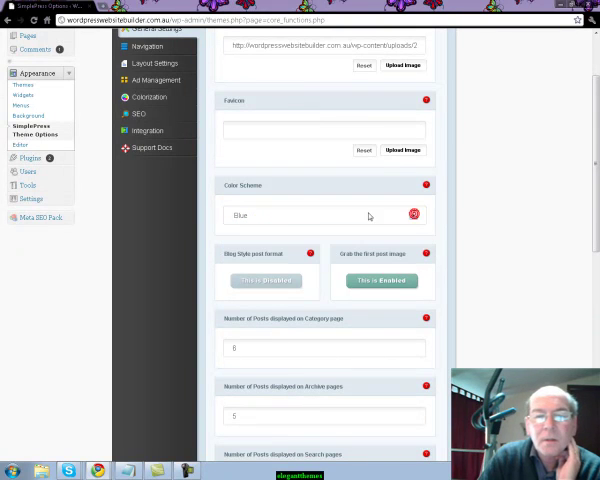
{"action": "scroll", "scroll_direction": "down", "scroll_amount": 3}
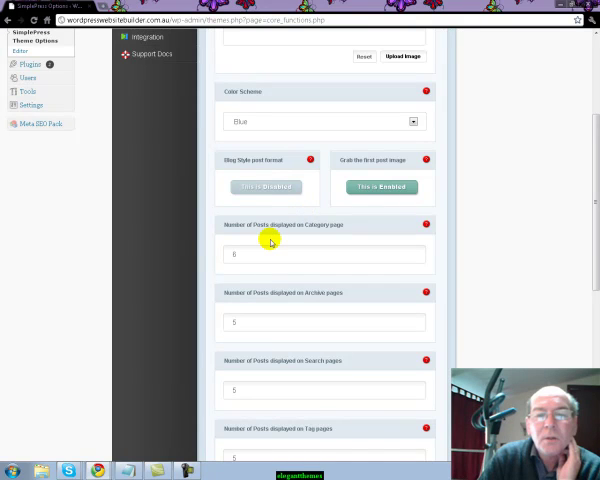
{"action": "mouse_move", "coordinate": [335, 234]}
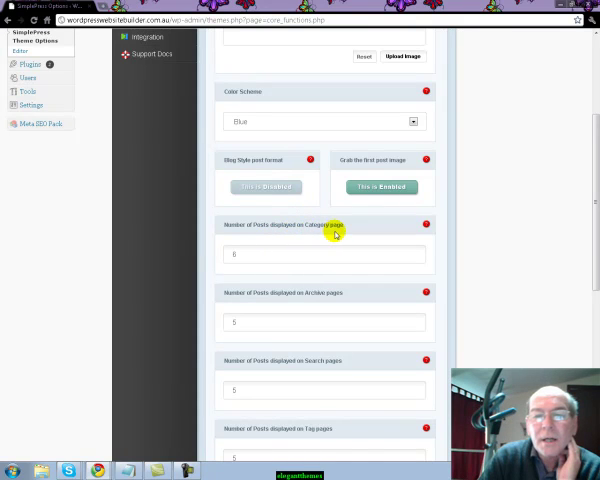
{"action": "mouse_move", "coordinate": [313, 303]}
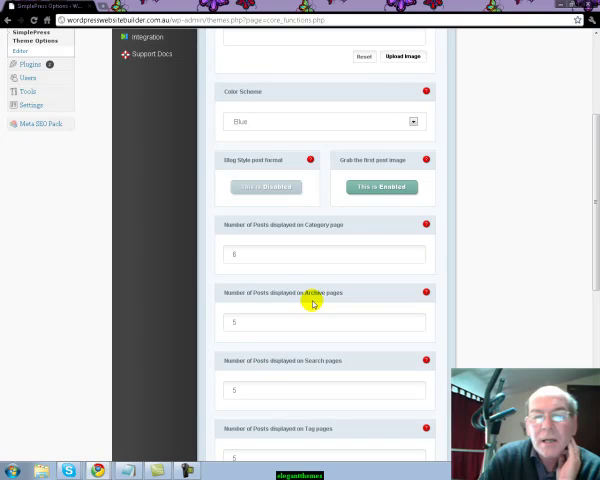
{"action": "scroll", "scroll_direction": "down", "scroll_amount": 3}
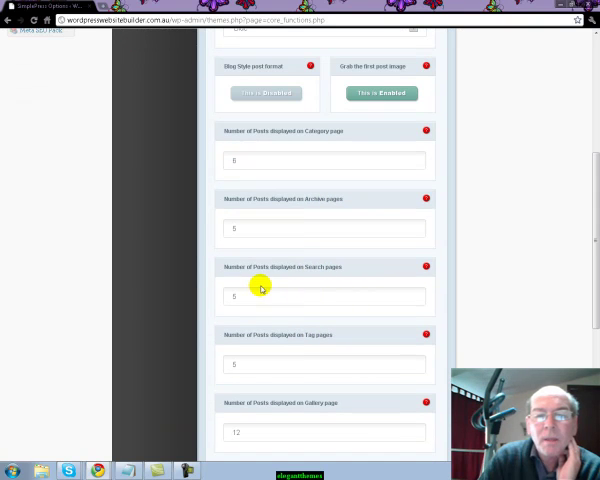
{"action": "mouse_move", "coordinate": [293, 282]}
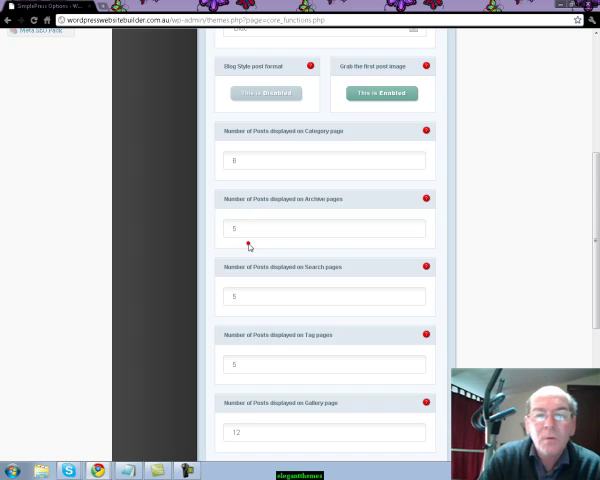
{"action": "scroll", "scroll_direction": "down", "scroll_amount": 3}
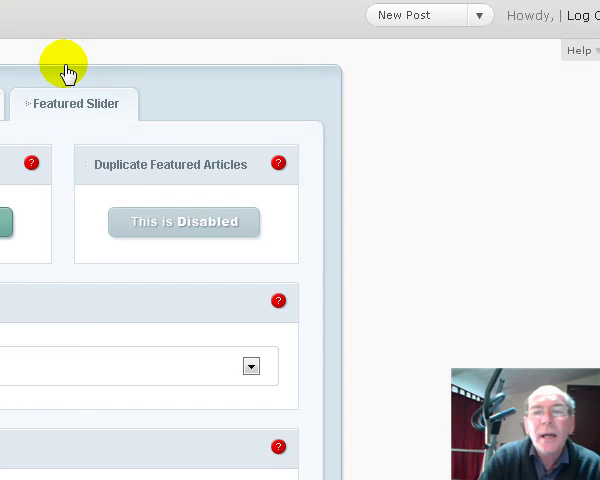
{"action": "mouse_move", "coordinate": [70, 330]}
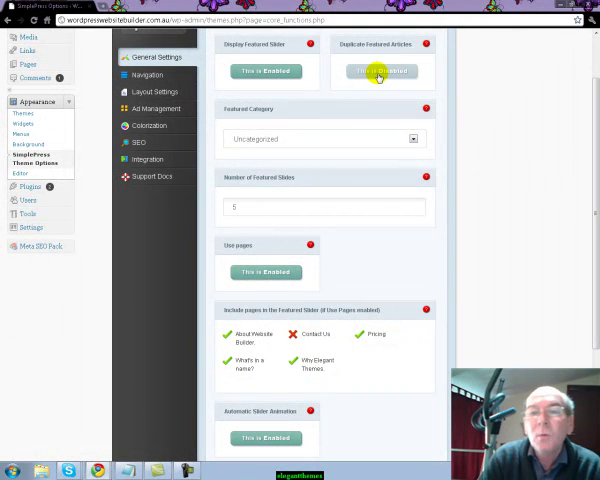
- Disable duplicate featured articles and set five featured slides, reviewing the remaining slider options
{"action": "left_click", "coordinate": [379, 71]}
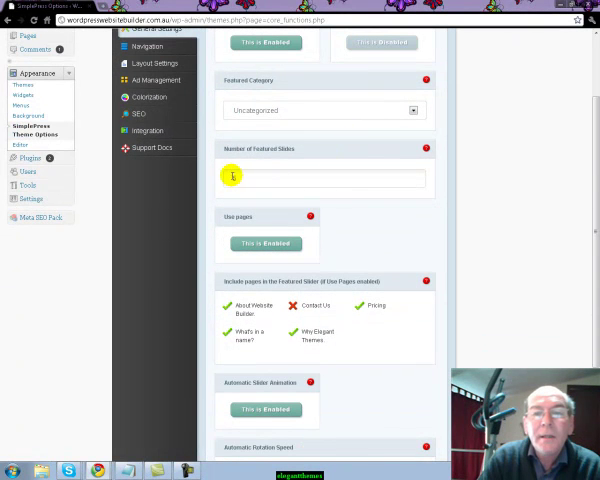
{"action": "type", "text": "5"}
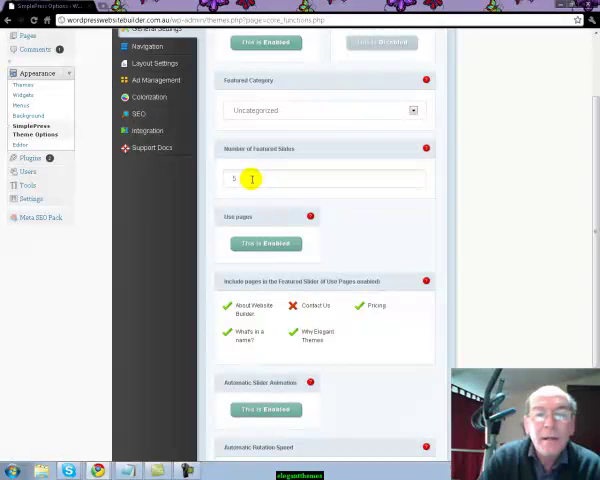
{"action": "scroll", "scroll_direction": "down", "scroll_amount": 3}
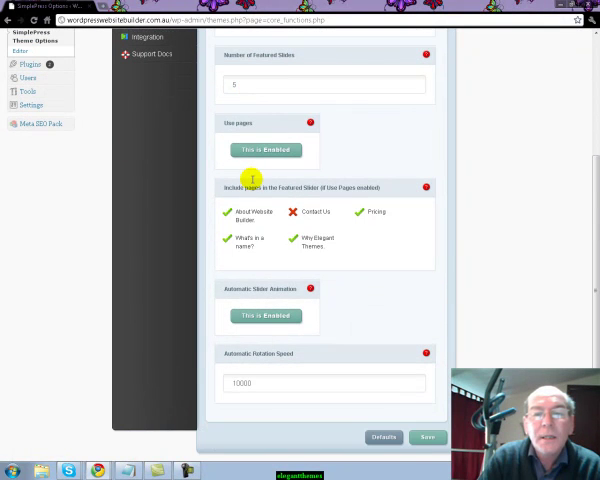
{"action": "mouse_move", "coordinate": [330, 200]}
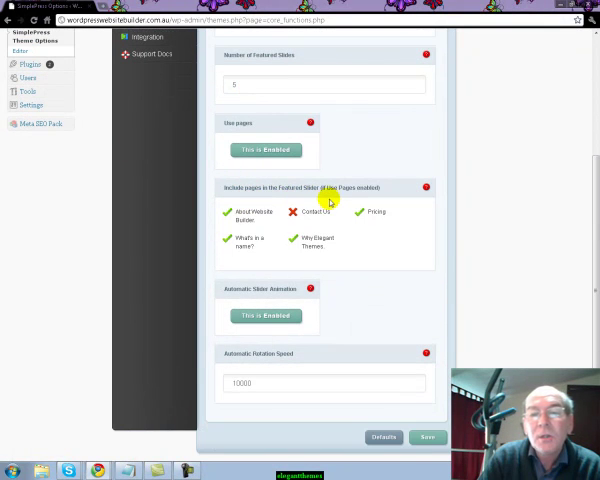
{"action": "mouse_move", "coordinate": [420, 195]}
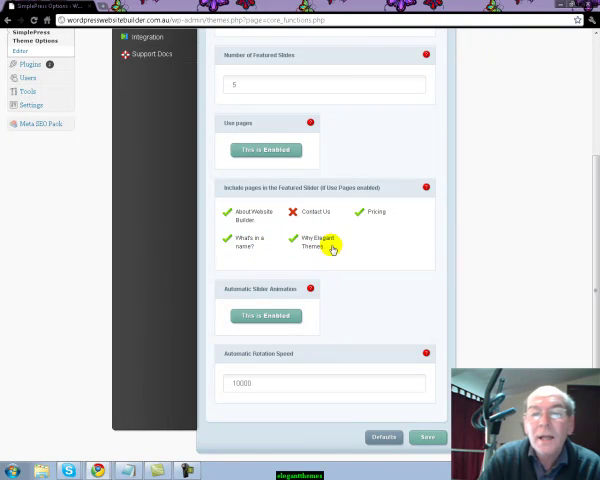
{"action": "scroll", "scroll_direction": "down", "scroll_amount": 3}
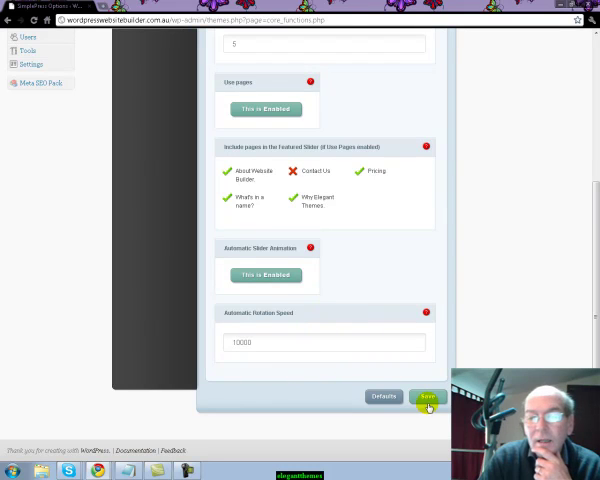
{"action": "mouse_move", "coordinate": [253, 305]}
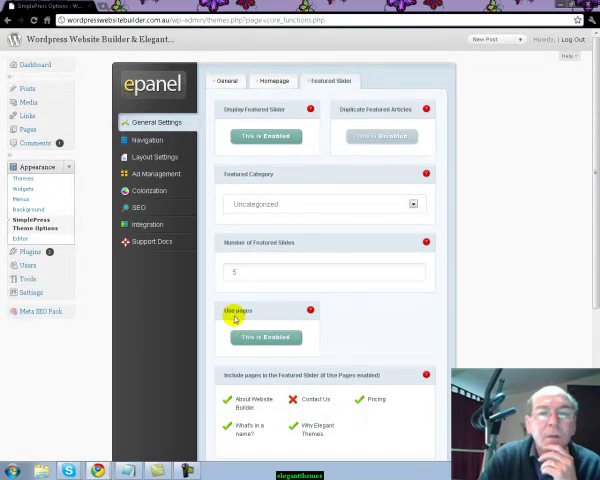
- Include Why Elegant Themes in the navigation pages, then view the Uncategorized category exclusion
{"action": "left_click", "coordinate": [147, 140]}
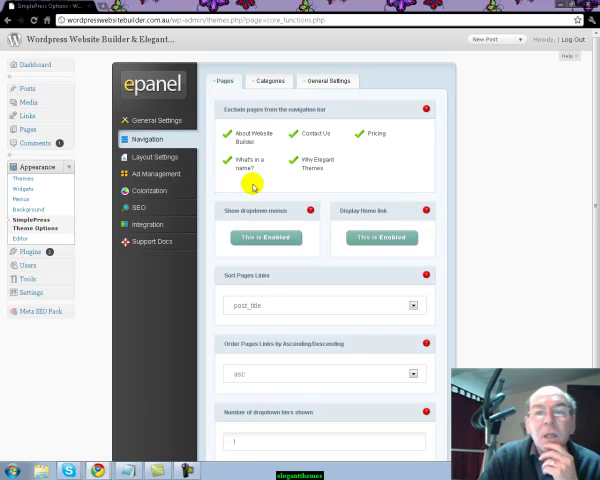
{"action": "mouse_move", "coordinate": [258, 163]}
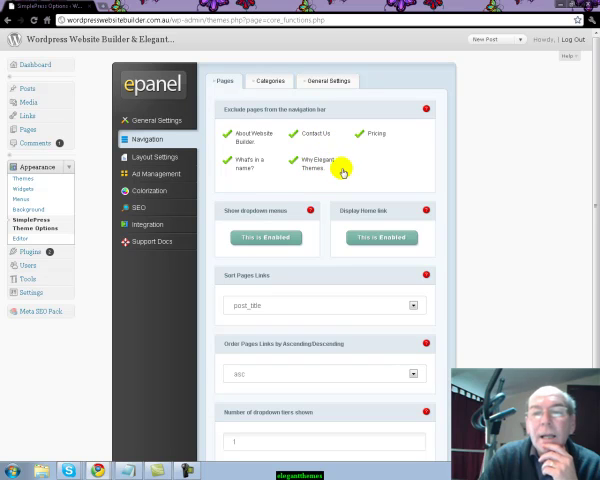
{"action": "mouse_move", "coordinate": [320, 163]}
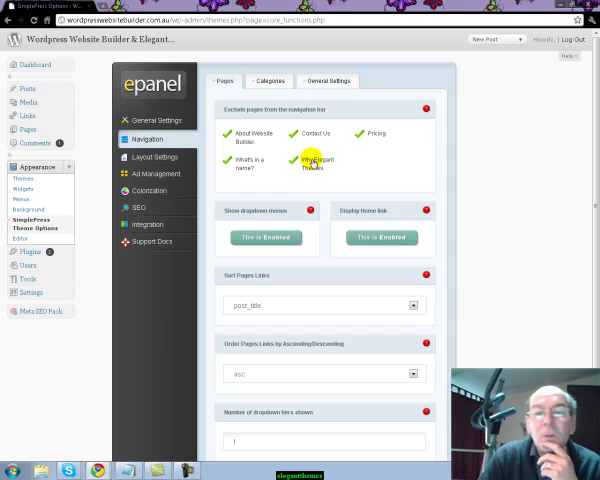
{"action": "left_click", "coordinate": [296, 161]}
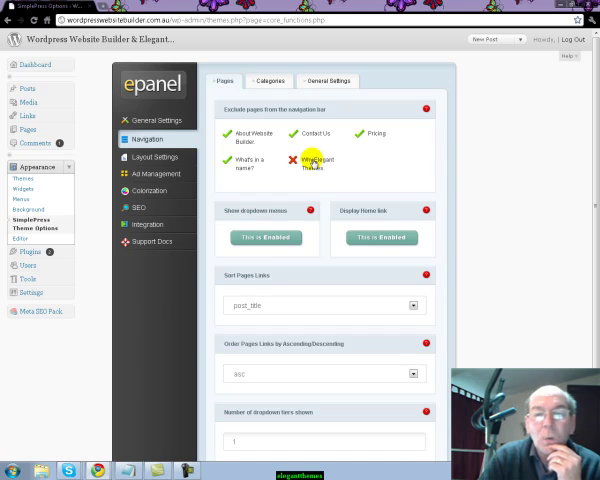
{"action": "scroll", "scroll_direction": "down", "scroll_amount": 3}
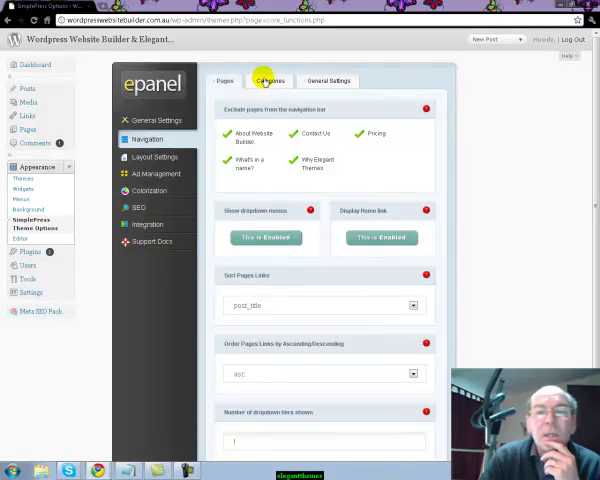
{"action": "left_click", "coordinate": [269, 81]}
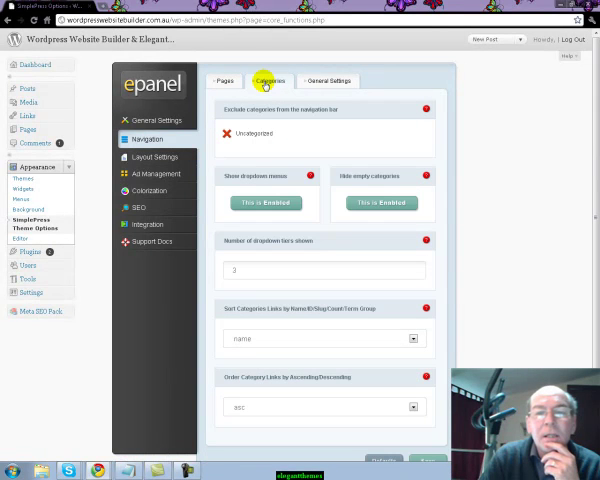
{"action": "mouse_move", "coordinate": [365, 150]}
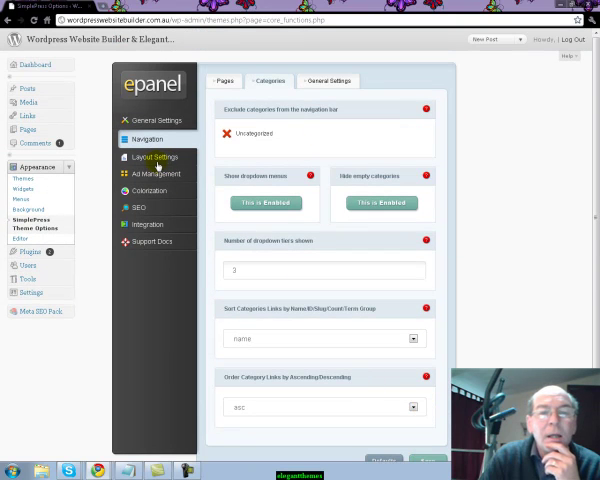
- Show the Layout Settings with only Comments in post info, thumbnails and comments enabled
{"action": "left_click", "coordinate": [156, 155]}
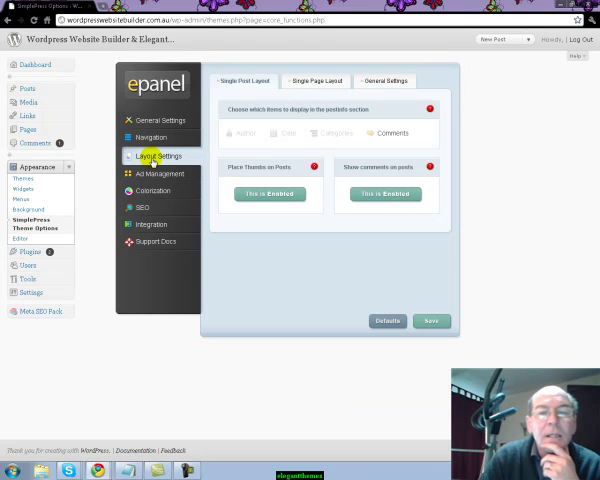
{"action": "mouse_move", "coordinate": [256, 106]}
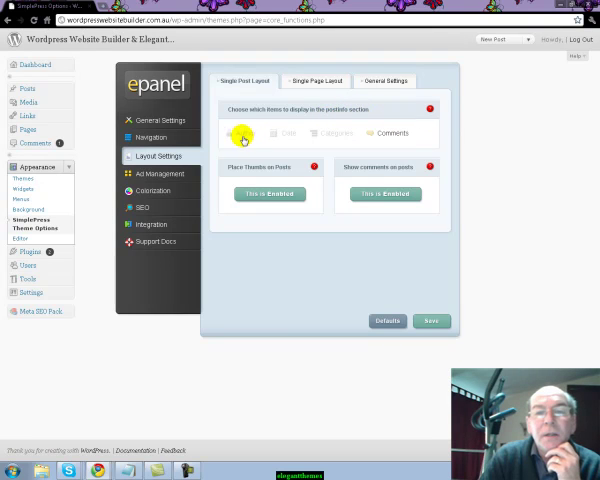
{"action": "mouse_move", "coordinate": [407, 153]}
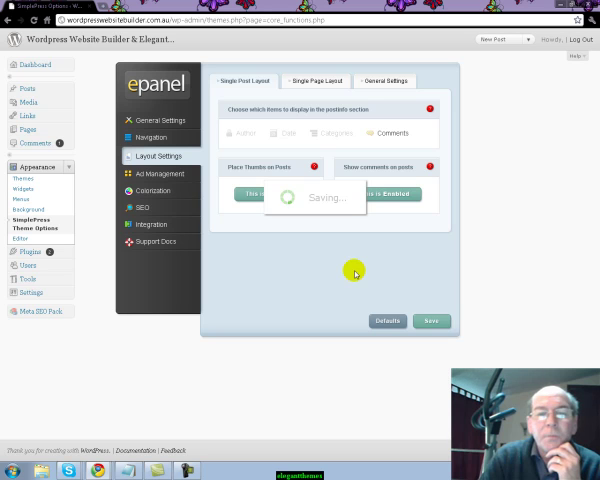
{"action": "mouse_move", "coordinate": [267, 246]}
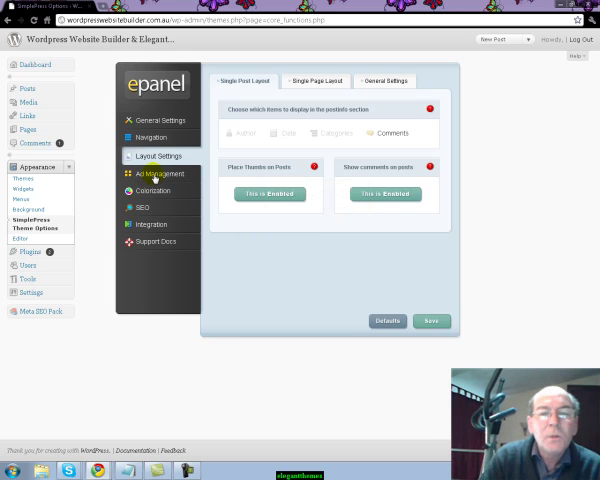
- Show Ad Management, with the 468x60 banner disabled and empty image fields
{"action": "left_click", "coordinate": [158, 172]}
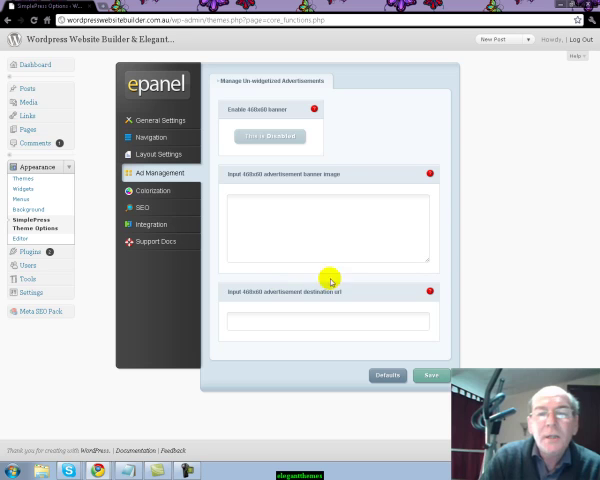
{"action": "mouse_move", "coordinate": [297, 242]}
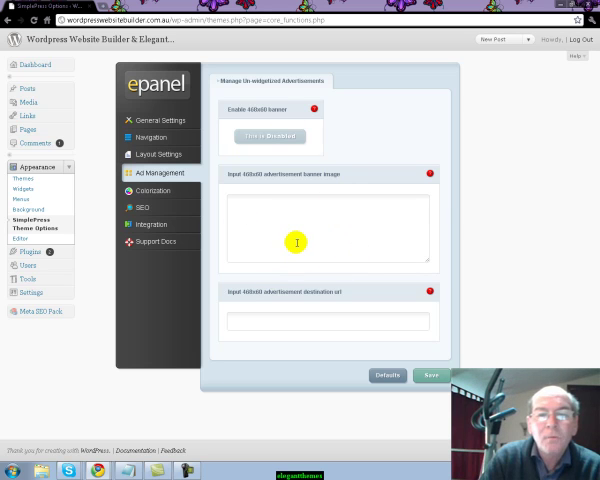
{"action": "mouse_move", "coordinate": [307, 218]}
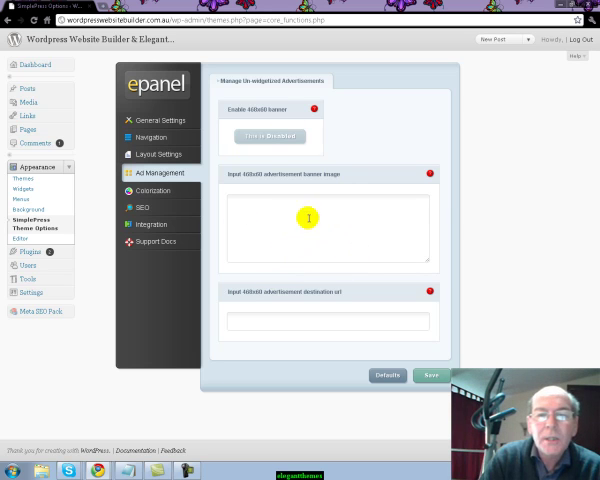
{"action": "mouse_move", "coordinate": [411, 207]}
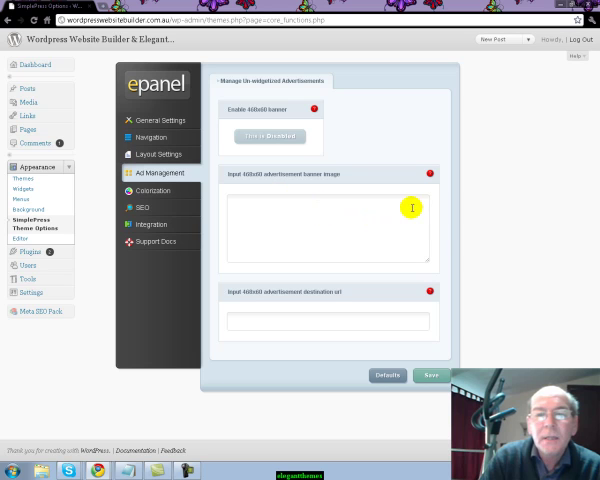
{"action": "mouse_move", "coordinate": [273, 218]}
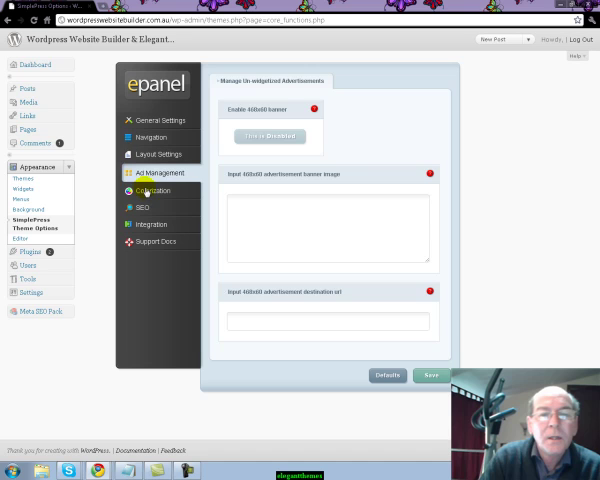
- Review the Colorization settings, with custom colours enabled and background colour 717178
{"action": "left_click", "coordinate": [151, 189]}
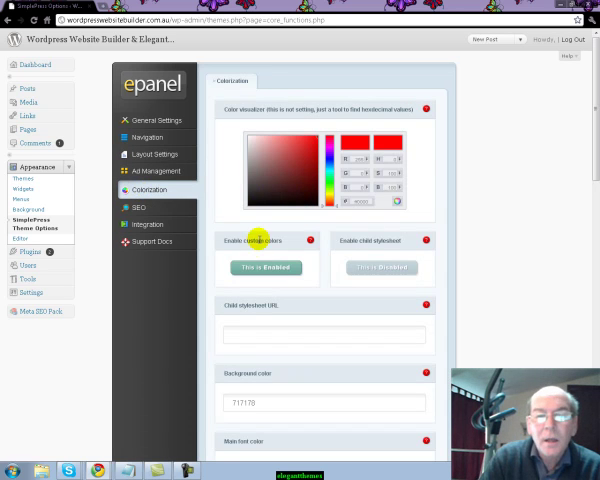
{"action": "scroll", "scroll_direction": "down", "scroll_amount": 3}
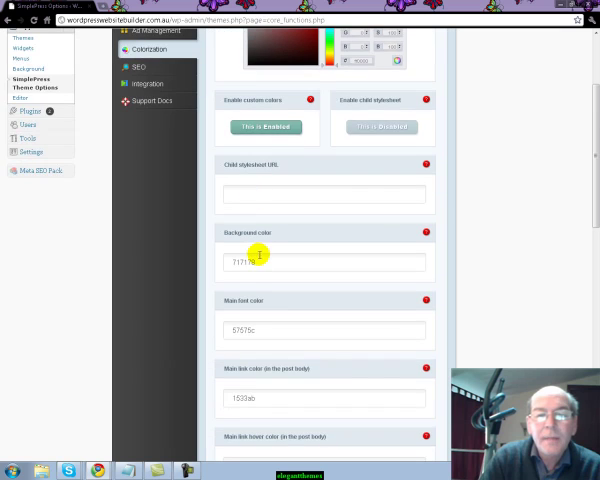
{"action": "scroll", "scroll_direction": "down", "scroll_amount": 3}
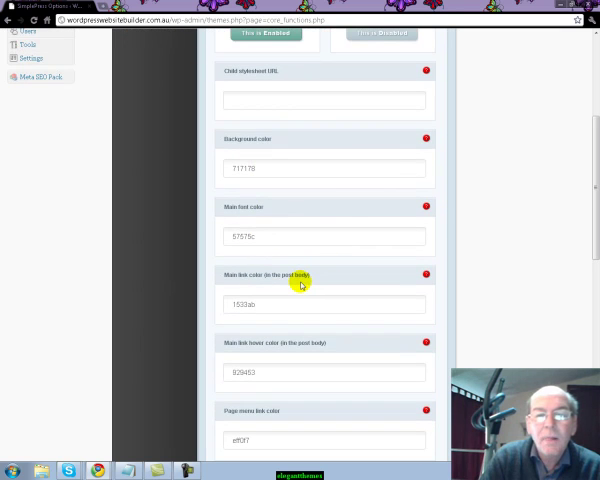
{"action": "scroll", "scroll_direction": "down", "scroll_amount": 3}
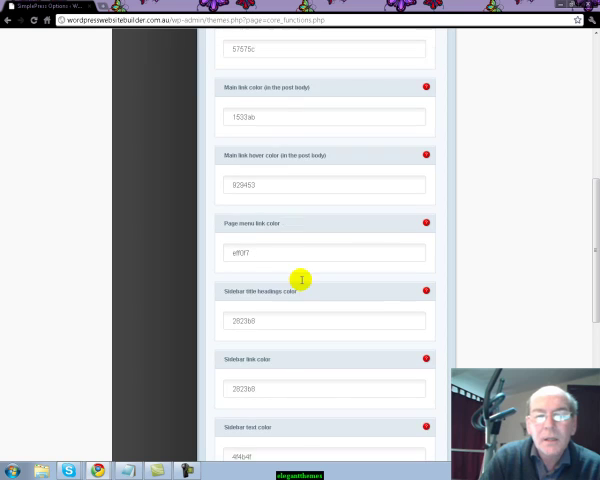
{"action": "scroll", "scroll_direction": "down", "scroll_amount": 3}
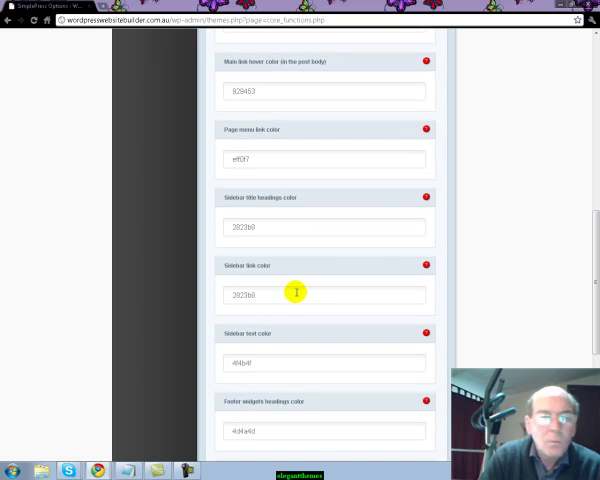
{"action": "scroll", "scroll_direction": "down", "scroll_amount": 3}
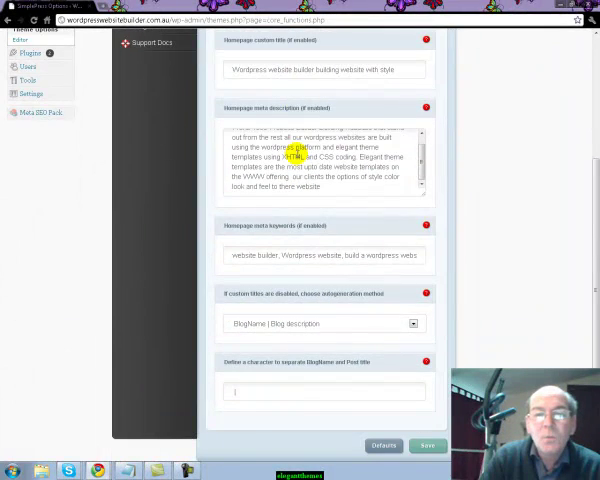
- Scroll through the Homepage SEO title, meta description and keyword fields
{"action": "scroll", "scroll_direction": "down", "scroll_amount": 3}
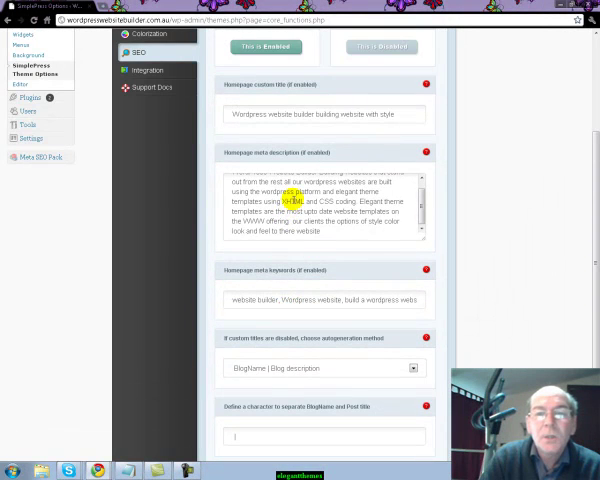
{"action": "scroll", "scroll_direction": "down", "scroll_amount": 3}
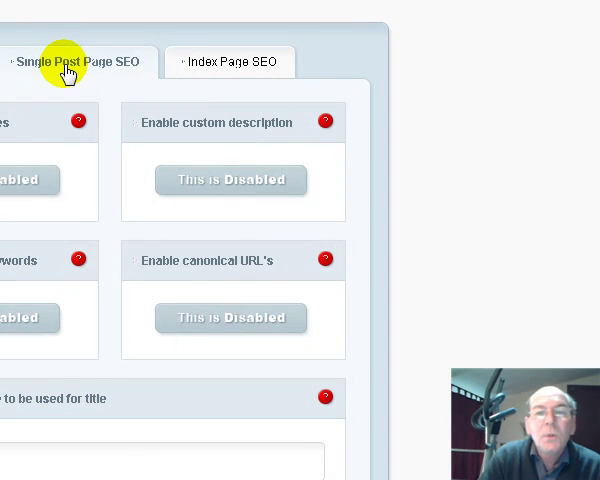
{"action": "mouse_move", "coordinate": [66, 278]}
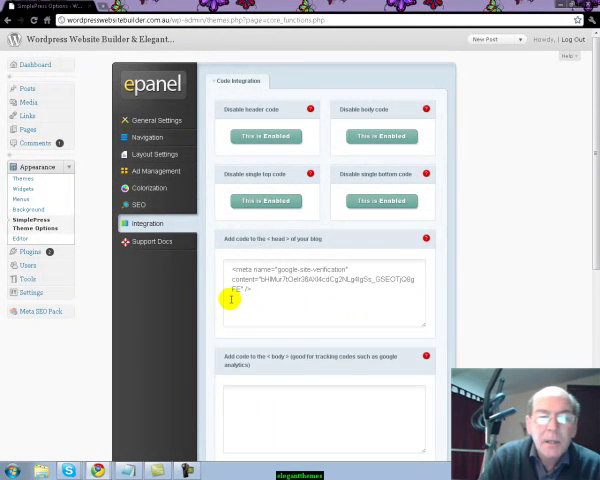
{"action": "mouse_move", "coordinate": [280, 338]}
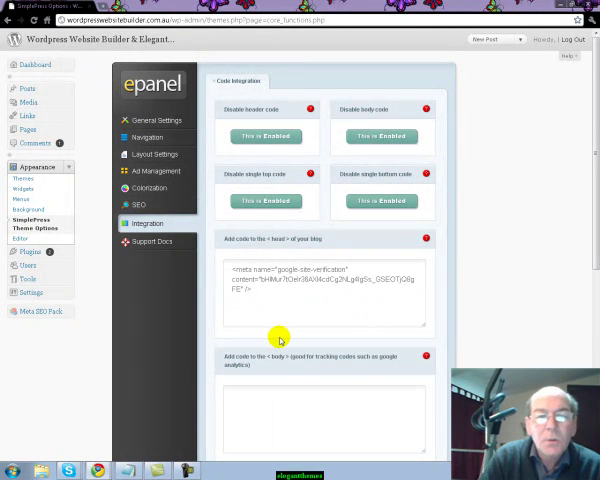
{"action": "mouse_move", "coordinate": [327, 241]}
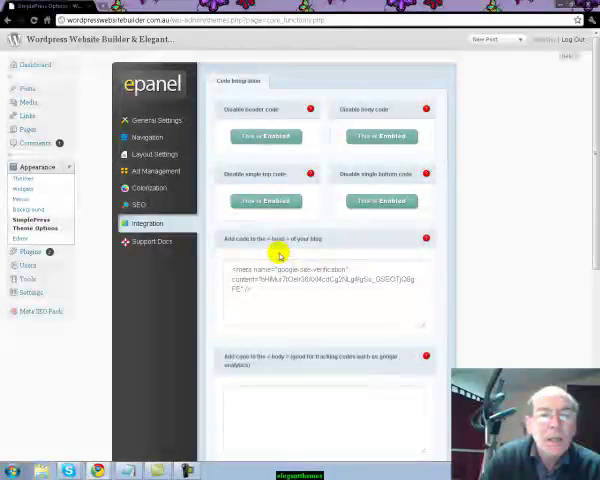
{"action": "mouse_move", "coordinate": [258, 230]}
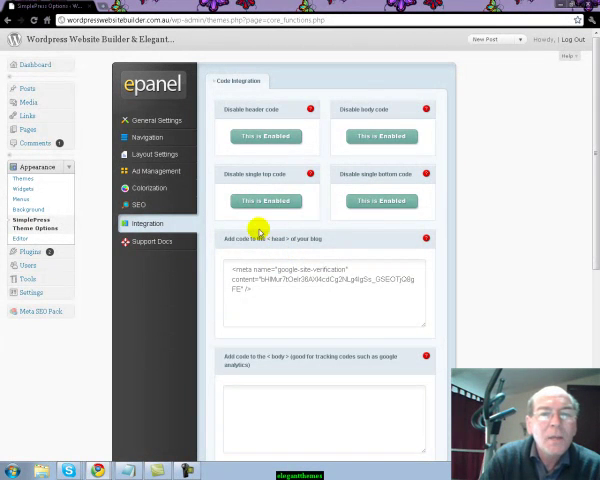